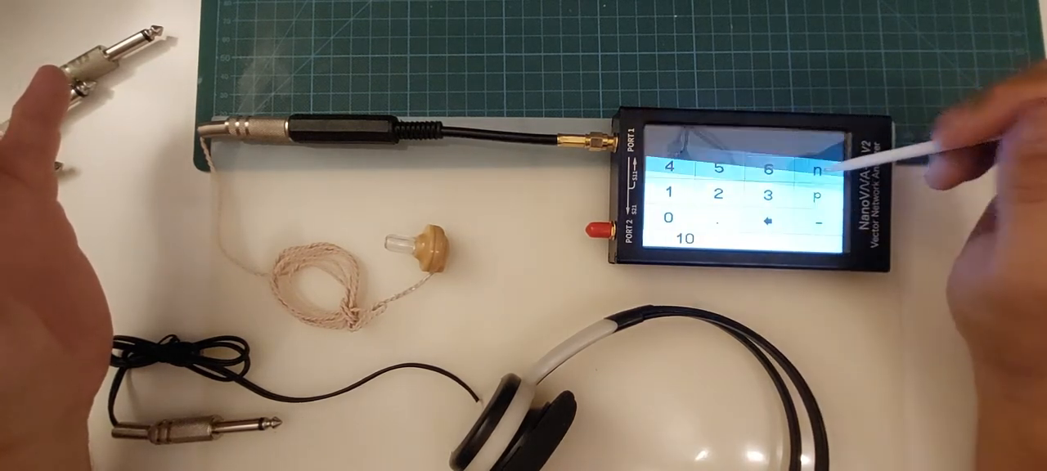
# - Enter 10 in the electrical delay keypad and confirm with the 'n' unit for 10 ns
pyautogui.click(820, 170)
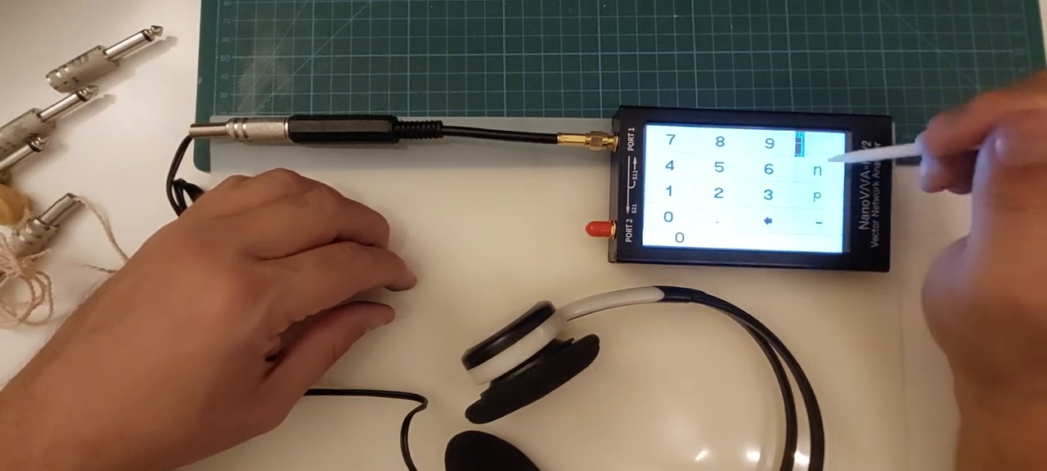
# - Confirm a 0 ns electrical delay with the 'n' key, returning to the headphone trace
pyautogui.click(826, 152)
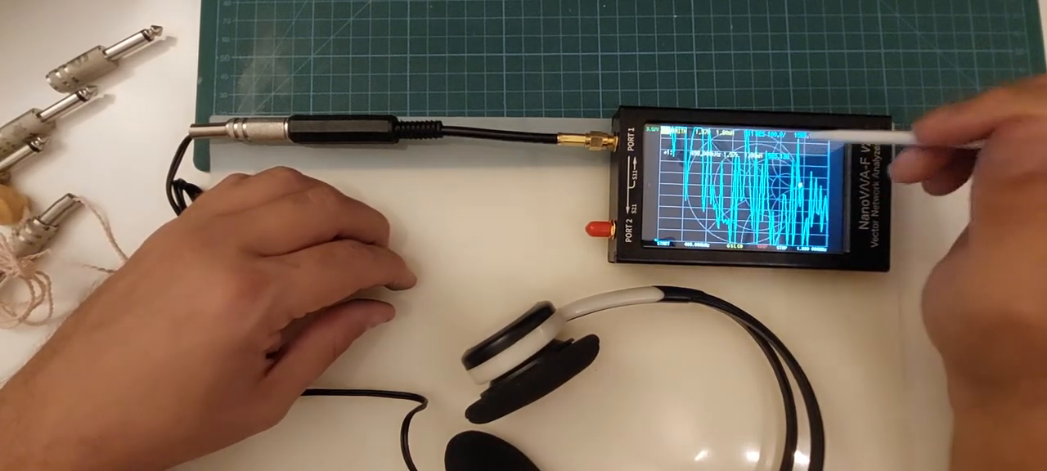